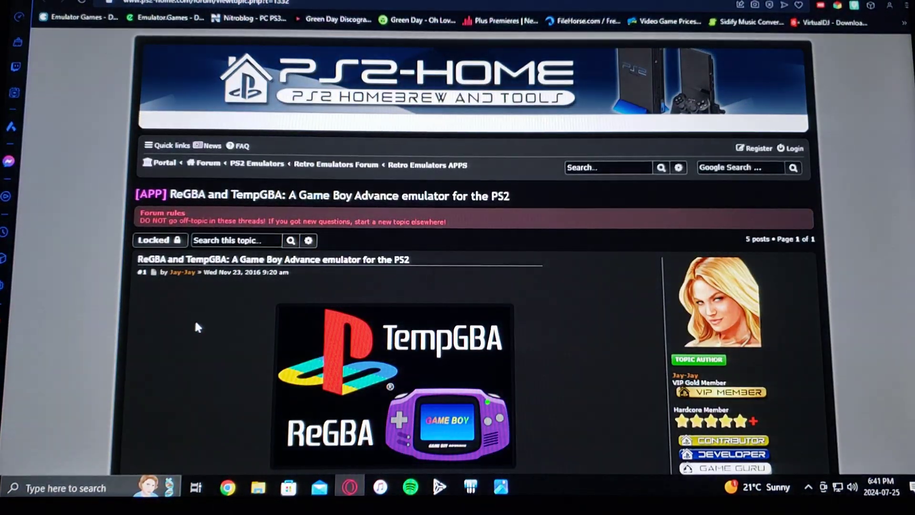
Step: Scroll the Ko-fi Posts page down to the TempGBA Playstation 2 post and its setup tips
scroll("down", 3)
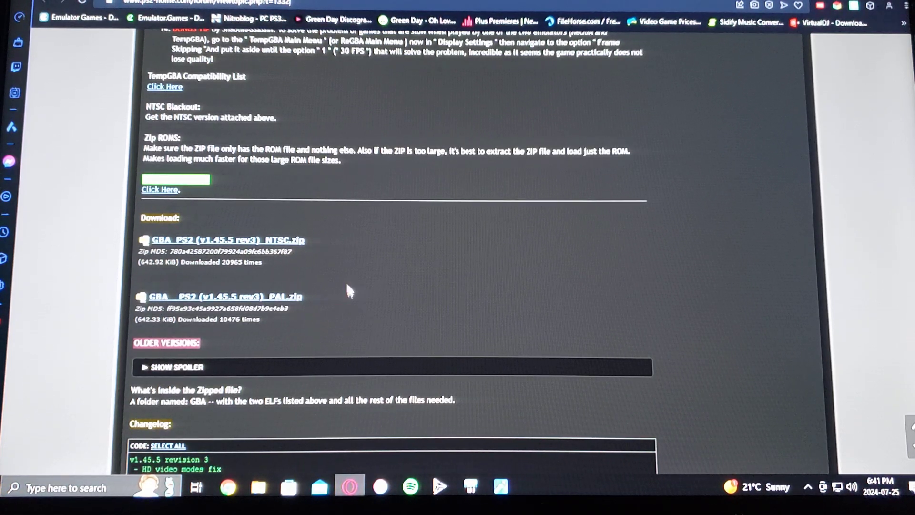
mouse_move(250, 208)
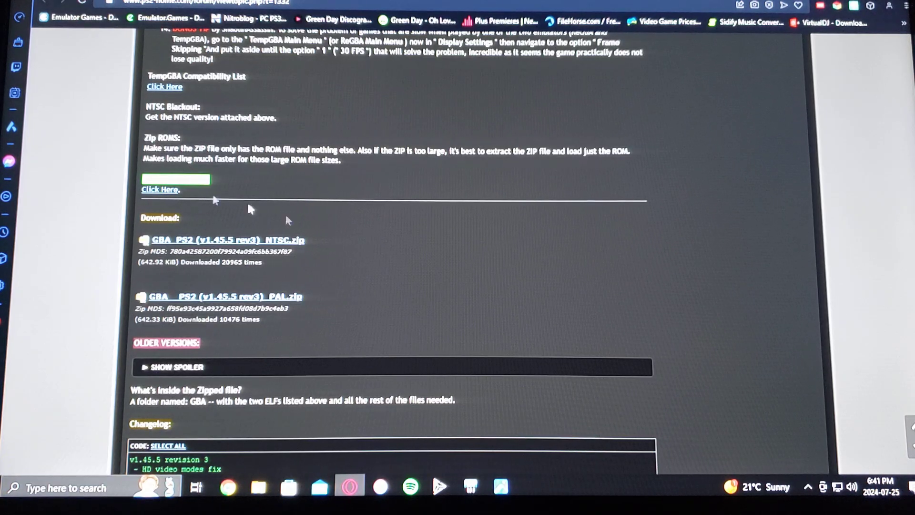
mouse_move(449, 319)
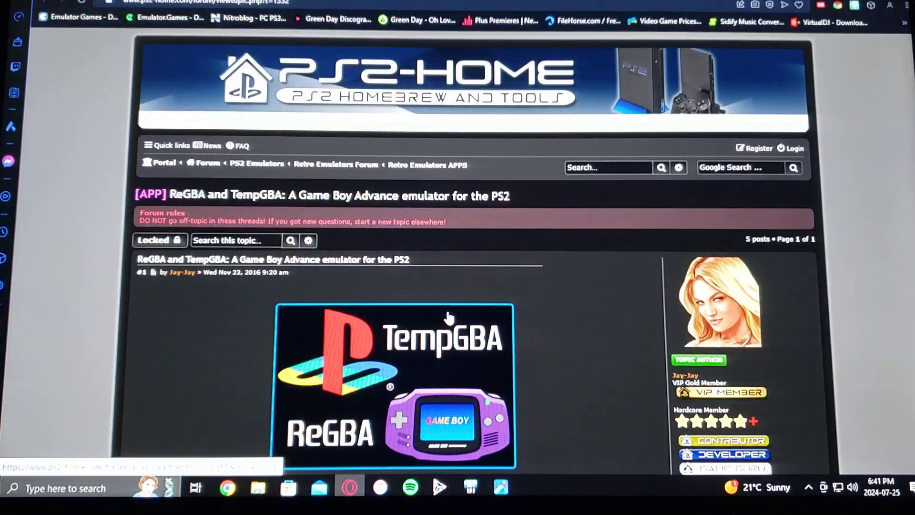
mouse_move(699, 85)
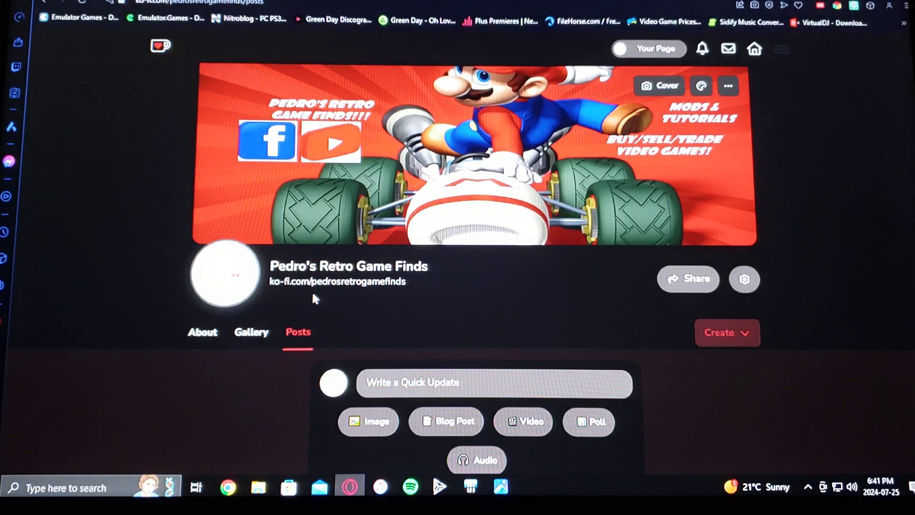
scroll("down", 3)
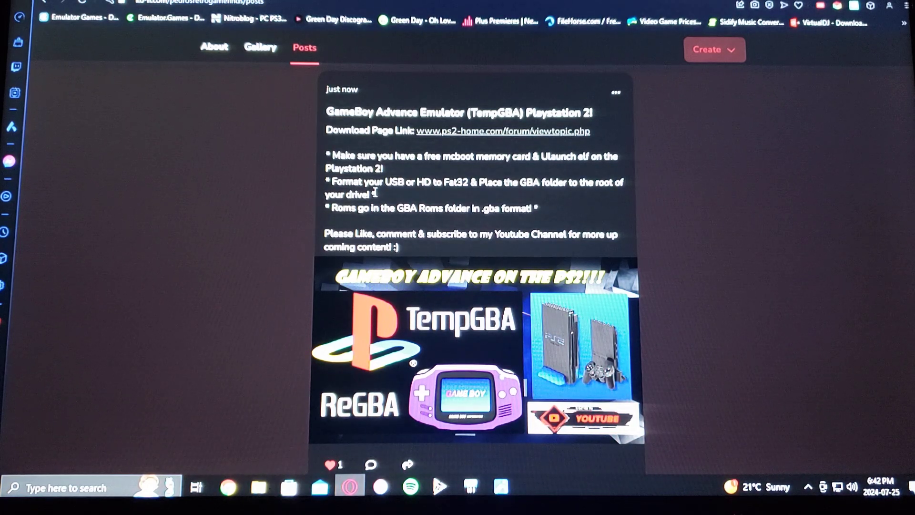
mouse_move(402, 199)
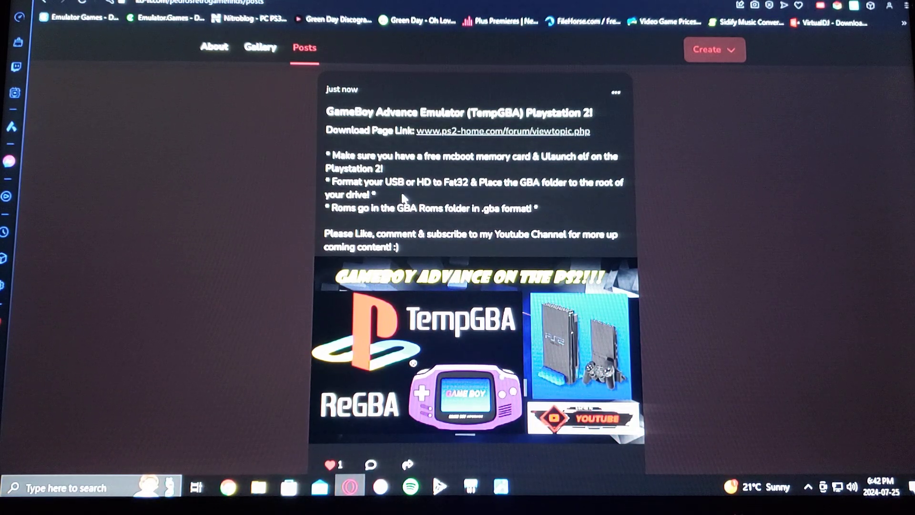
mouse_move(467, 197)
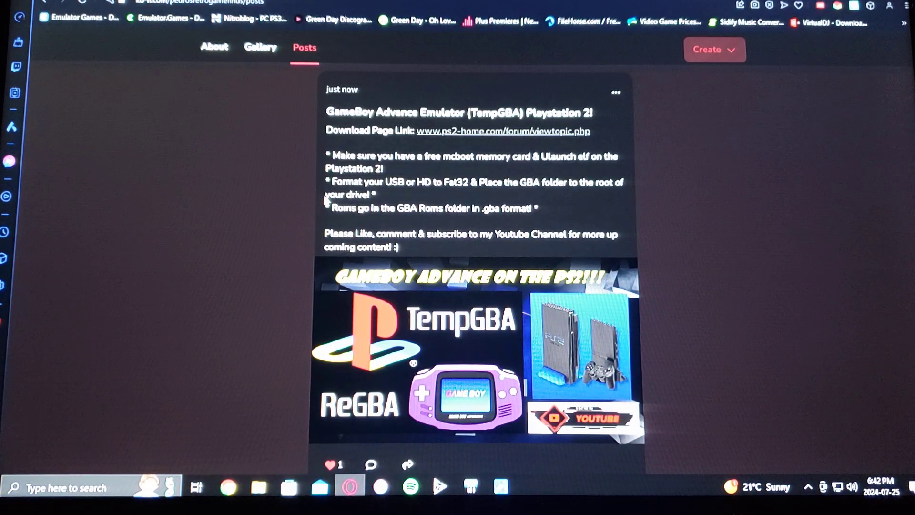
mouse_move(280, 236)
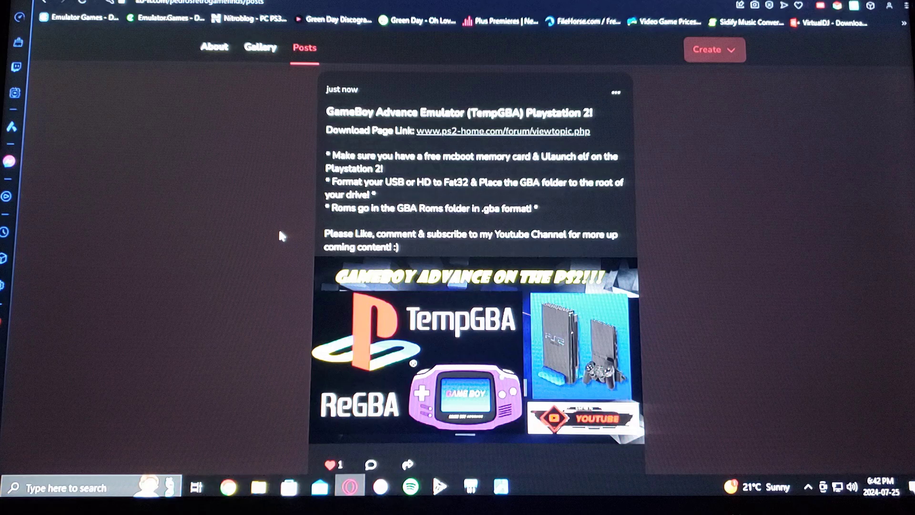
mouse_move(420, 225)
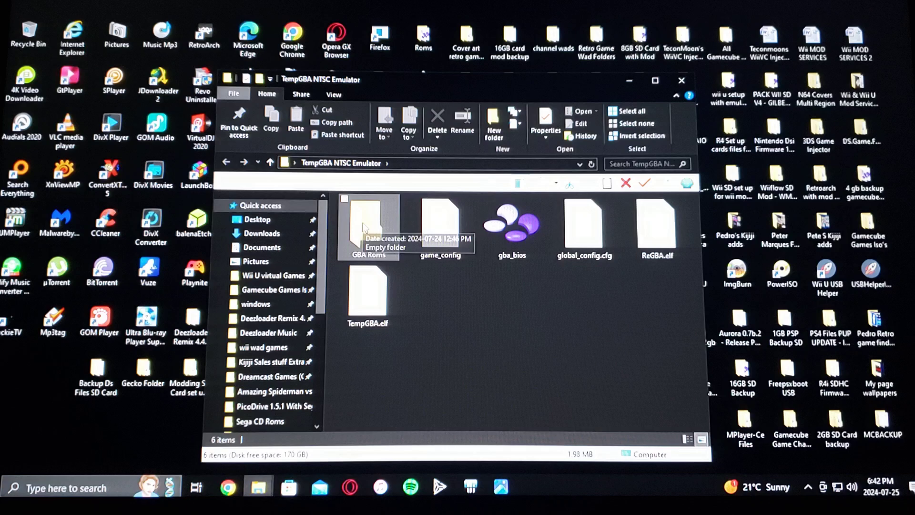
Step: Enter the TempGBA NTSC Emulator folder and select the GBA Roms folder
double_click(368, 225)
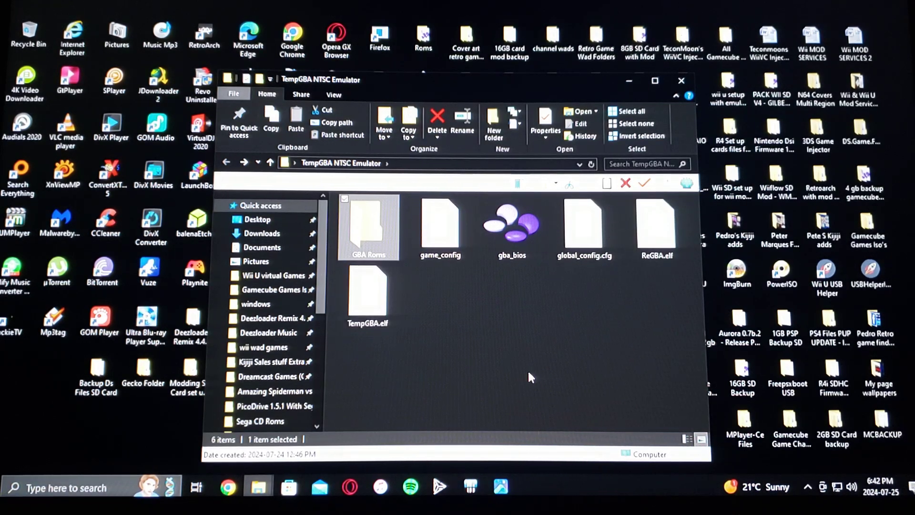
left_click(511, 227)
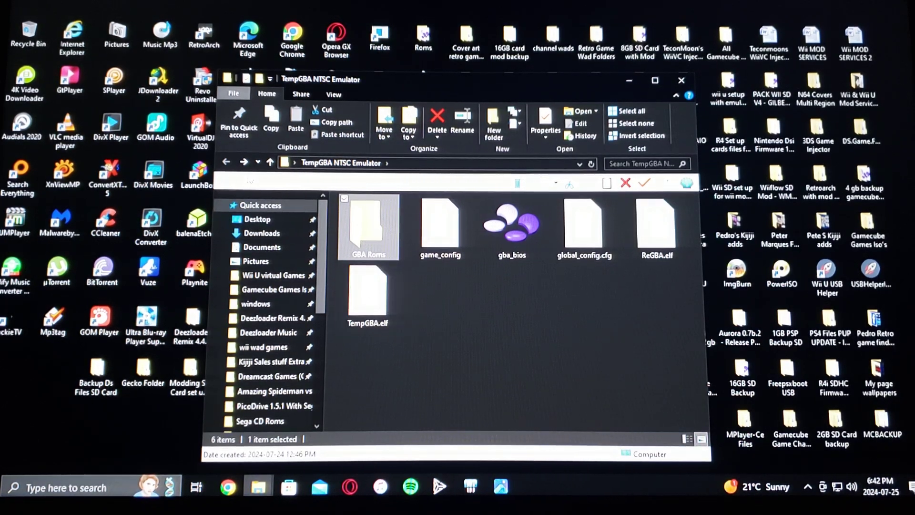
mouse_move(388, 269)
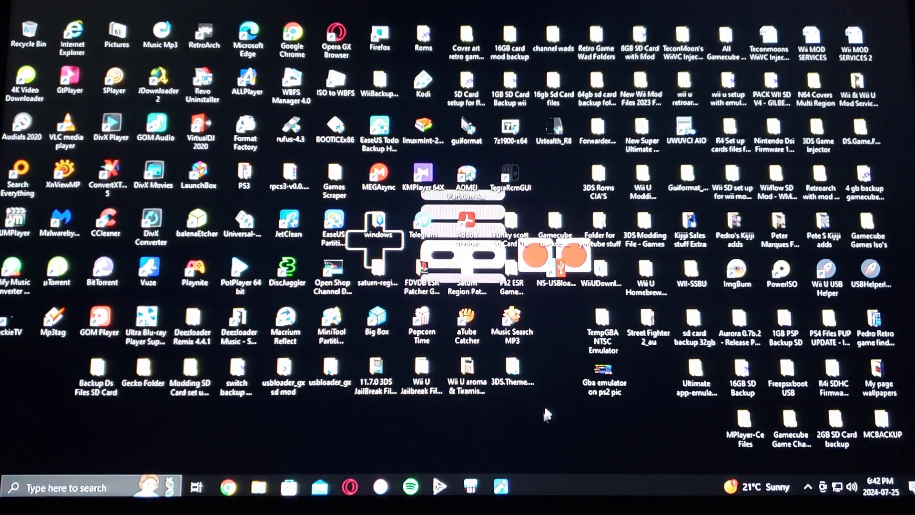
double_click(604, 369)
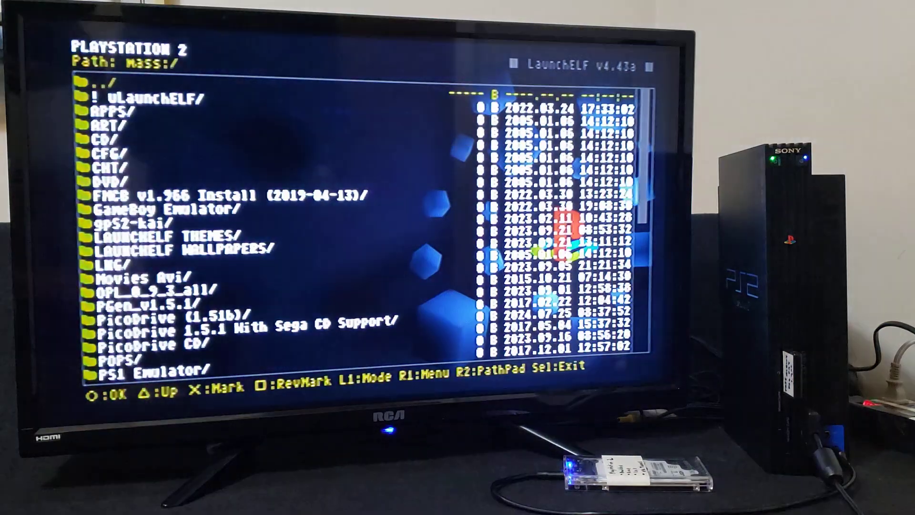
Step: Navigate into Retro Emulators/GBA on the USB drive and launch TempGBA.elf
key("down")
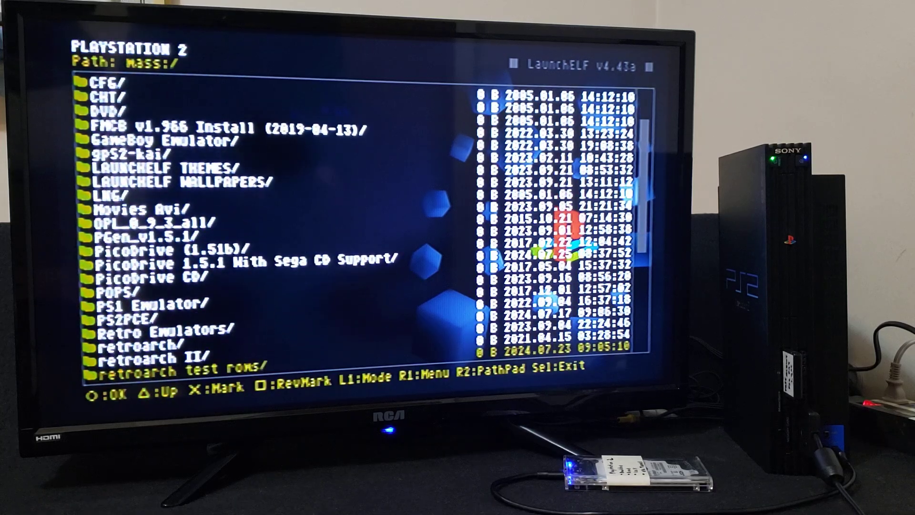
key("Up")
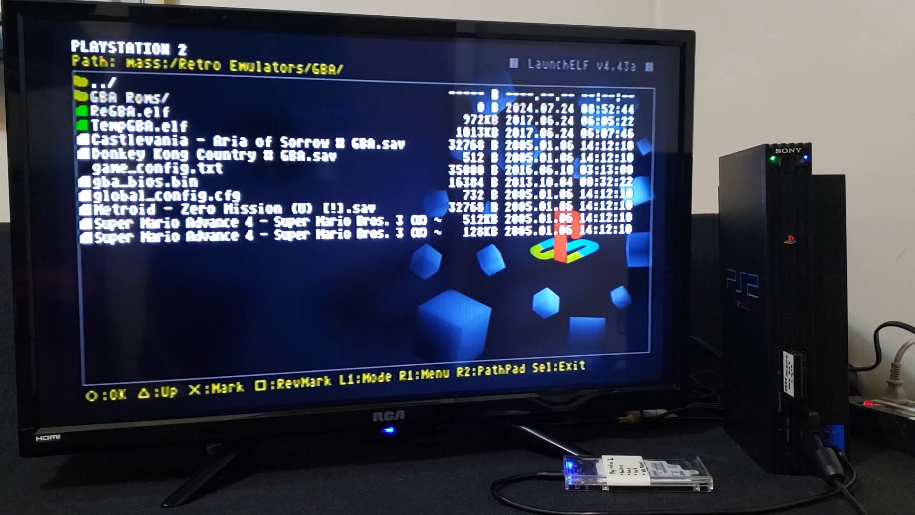
key("Down")
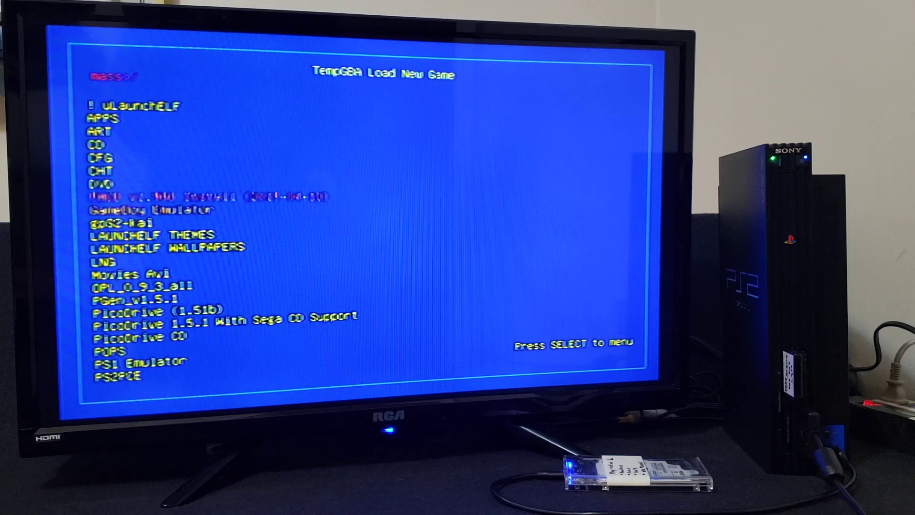
Step: Enter mass:/Retro Emulators/GBA/GBA Roms to list its five games
key("down")
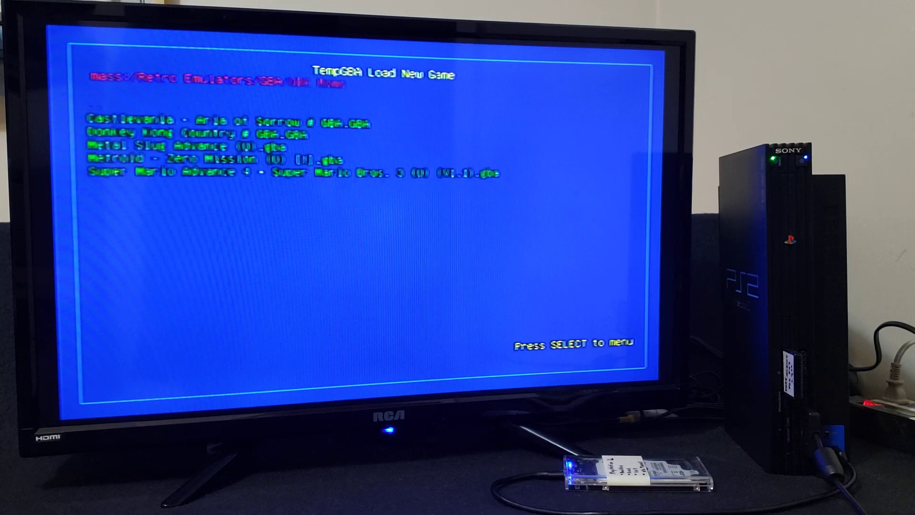
Step: Load Super Mario Advance 4 - Super Mario Bros. 3 (U) (V1.1).gba and play World 1
key("down")
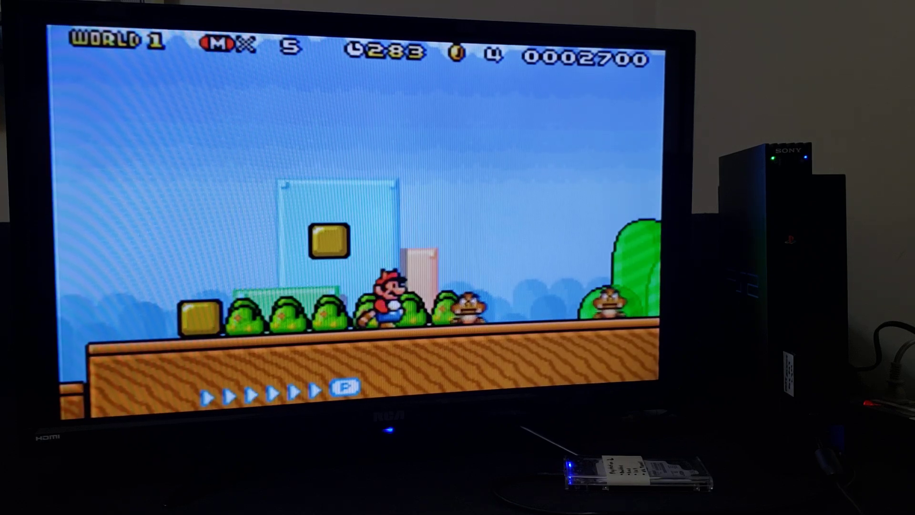
Step: Quit Super Mario Advance 4 via Load new game, back to the GBA Roms list
key("start")
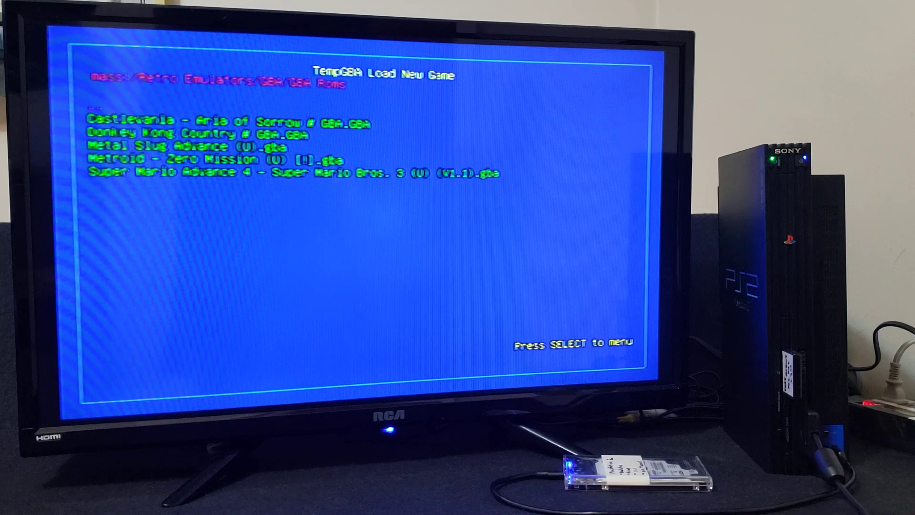
Step: Load Metal Slug Advance (U).gba, then bring up TempGBA's Main Menu with SELECT
key("down")
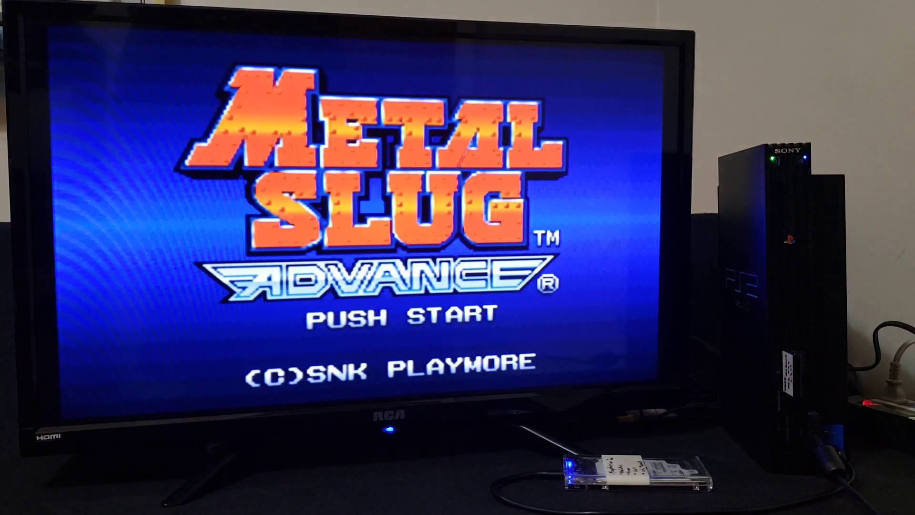
key("enter")
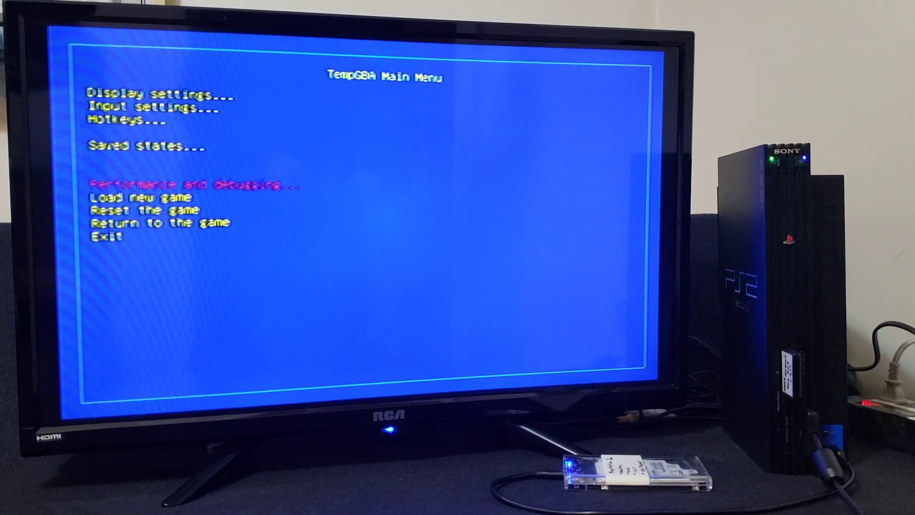
key("up")
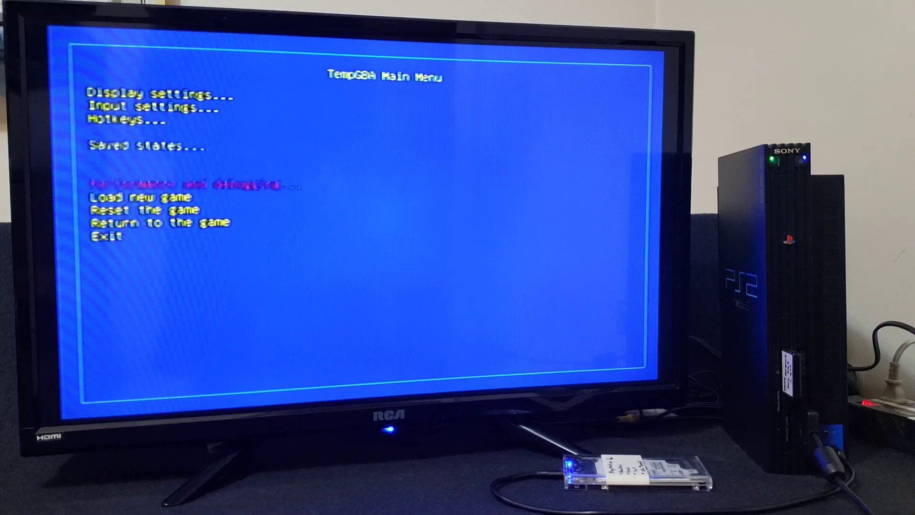
key("Down")
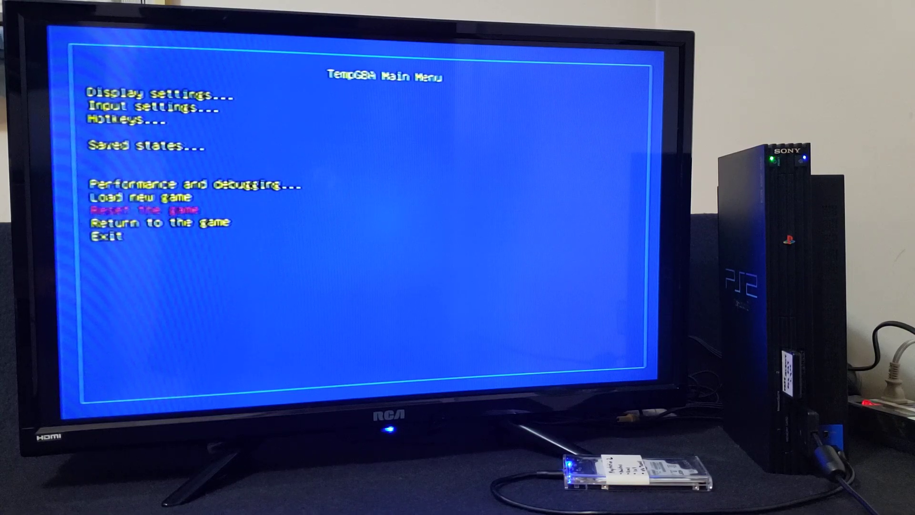